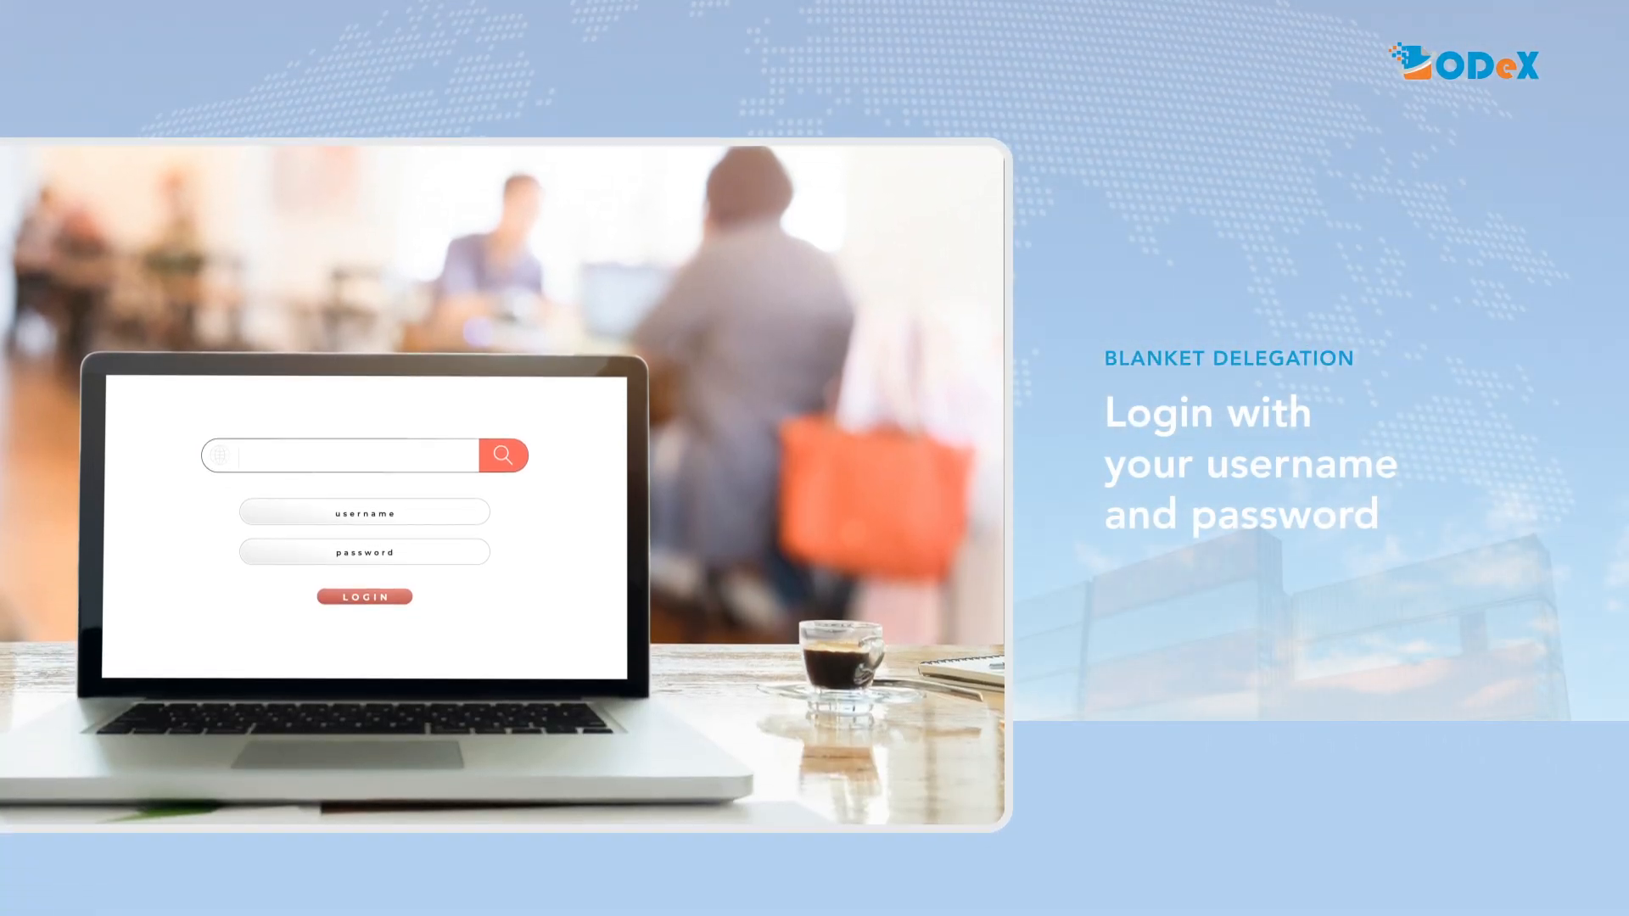
Step: Go to online.odexglobal.com and sign in to reach the BL Dashboard
type("online.odexglobal.c")
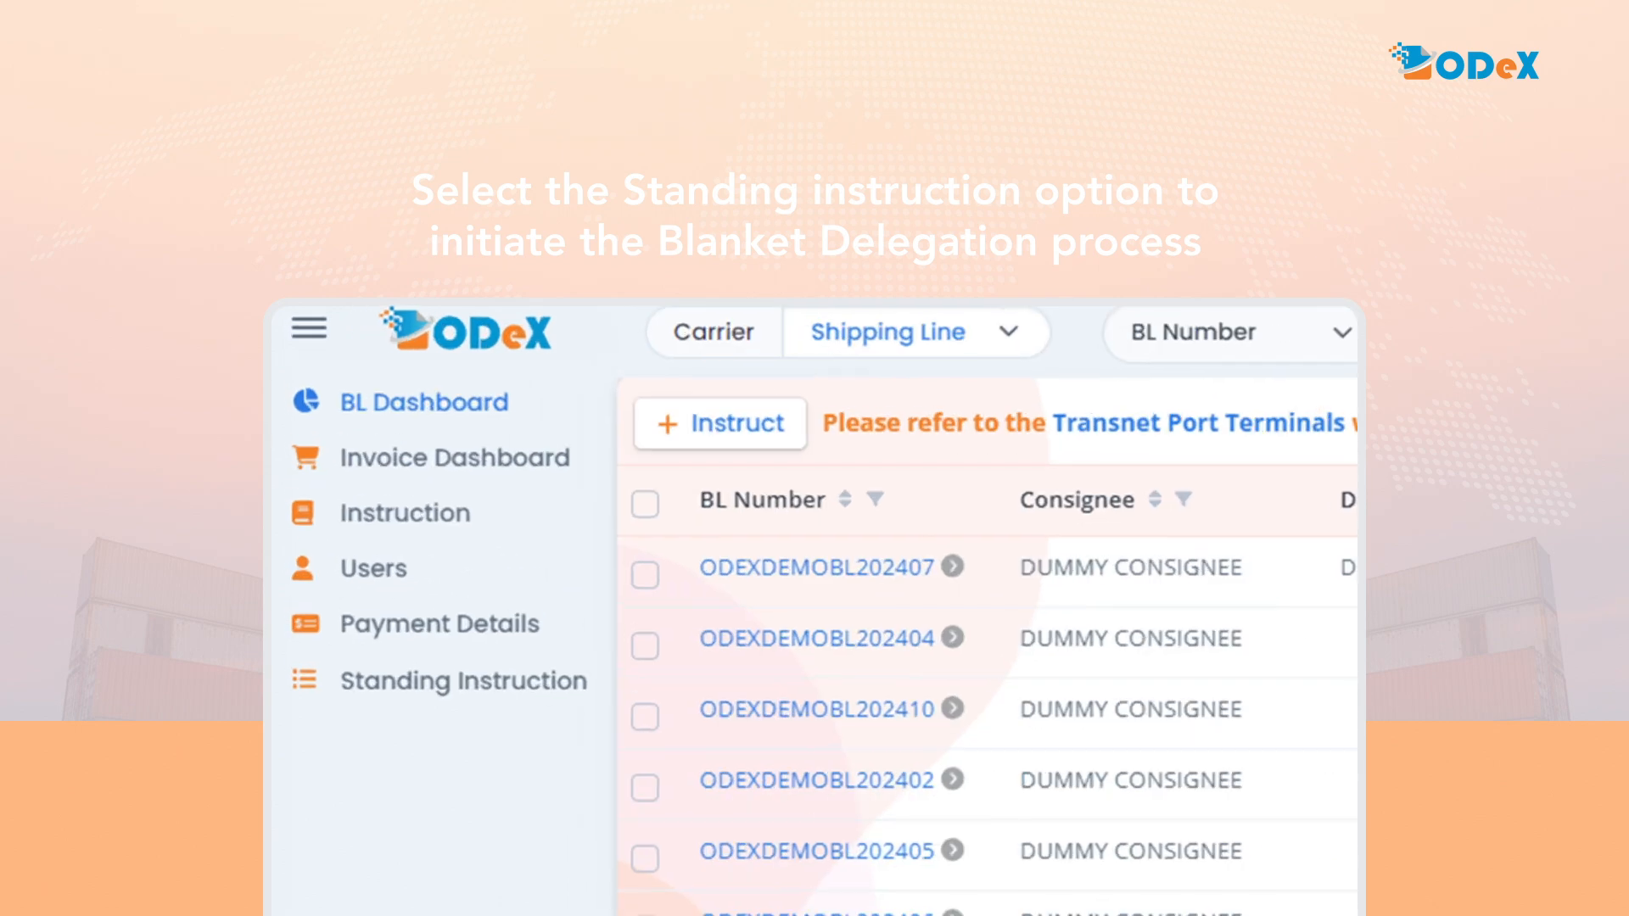
Step: Show the Standing Instruction list with the existing ZA Blanket Delegation
left_click(463, 682)
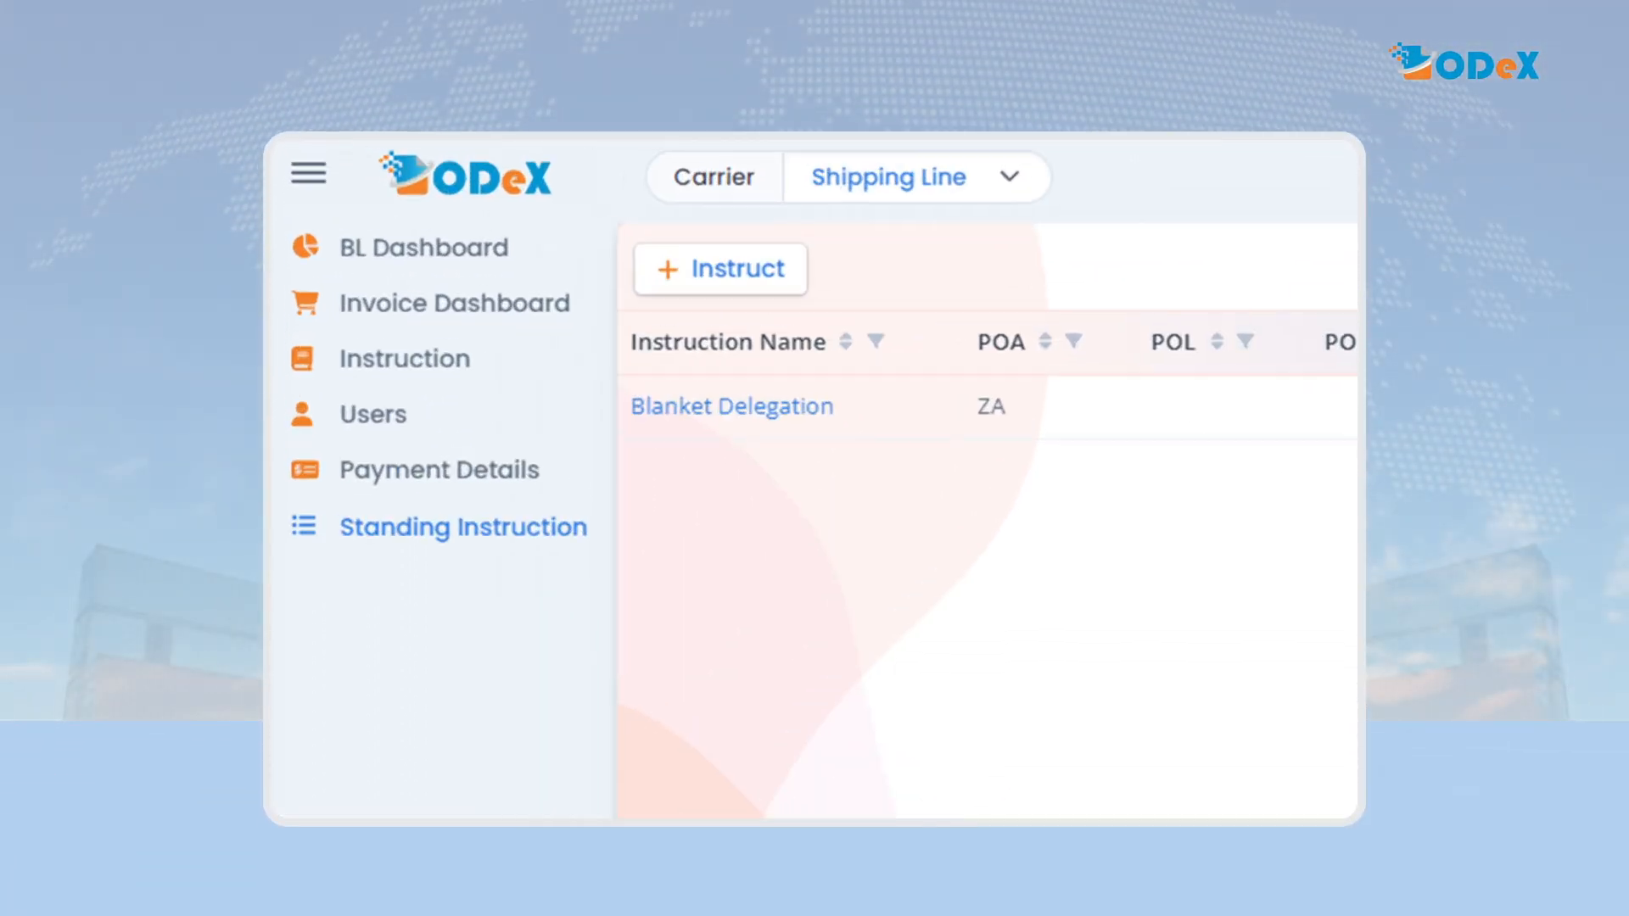
Step: Begin a new Blanket Delegation, POA W, valid 05/14/2024–05/31/2024, all four invoice types granted
left_click(720, 268)
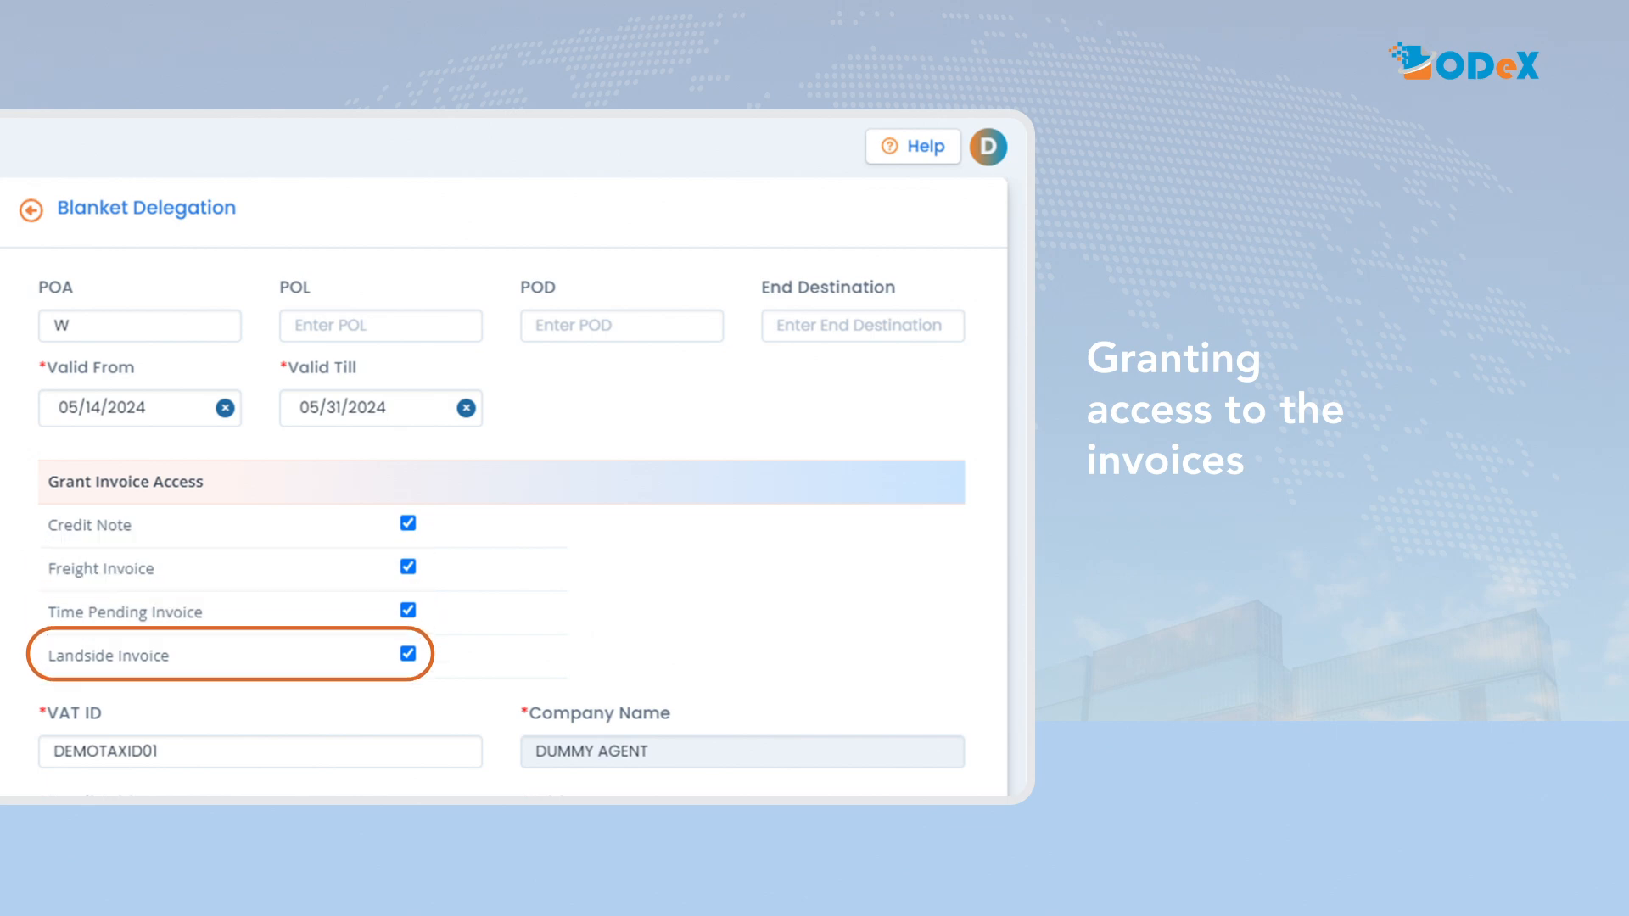
Step: Fill the agent's email and address and accept the Terms & Conditions
scroll("down", 3)
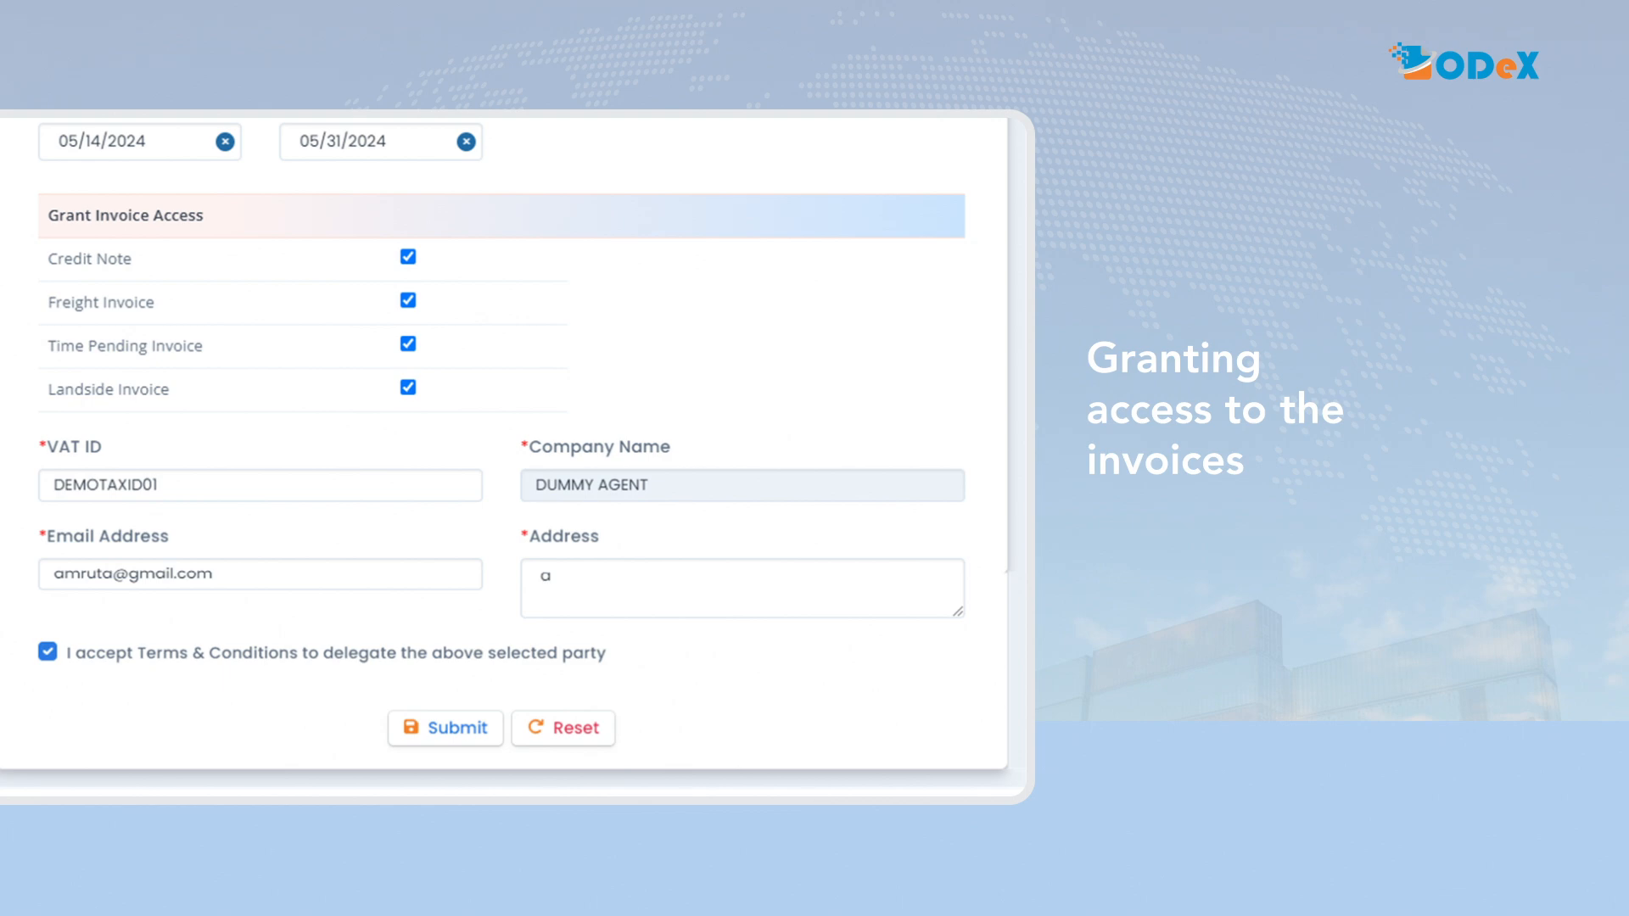
Step: Submit the delegation so the list shows Blanket Delegations for US, SG and ZA
left_click(47, 652)
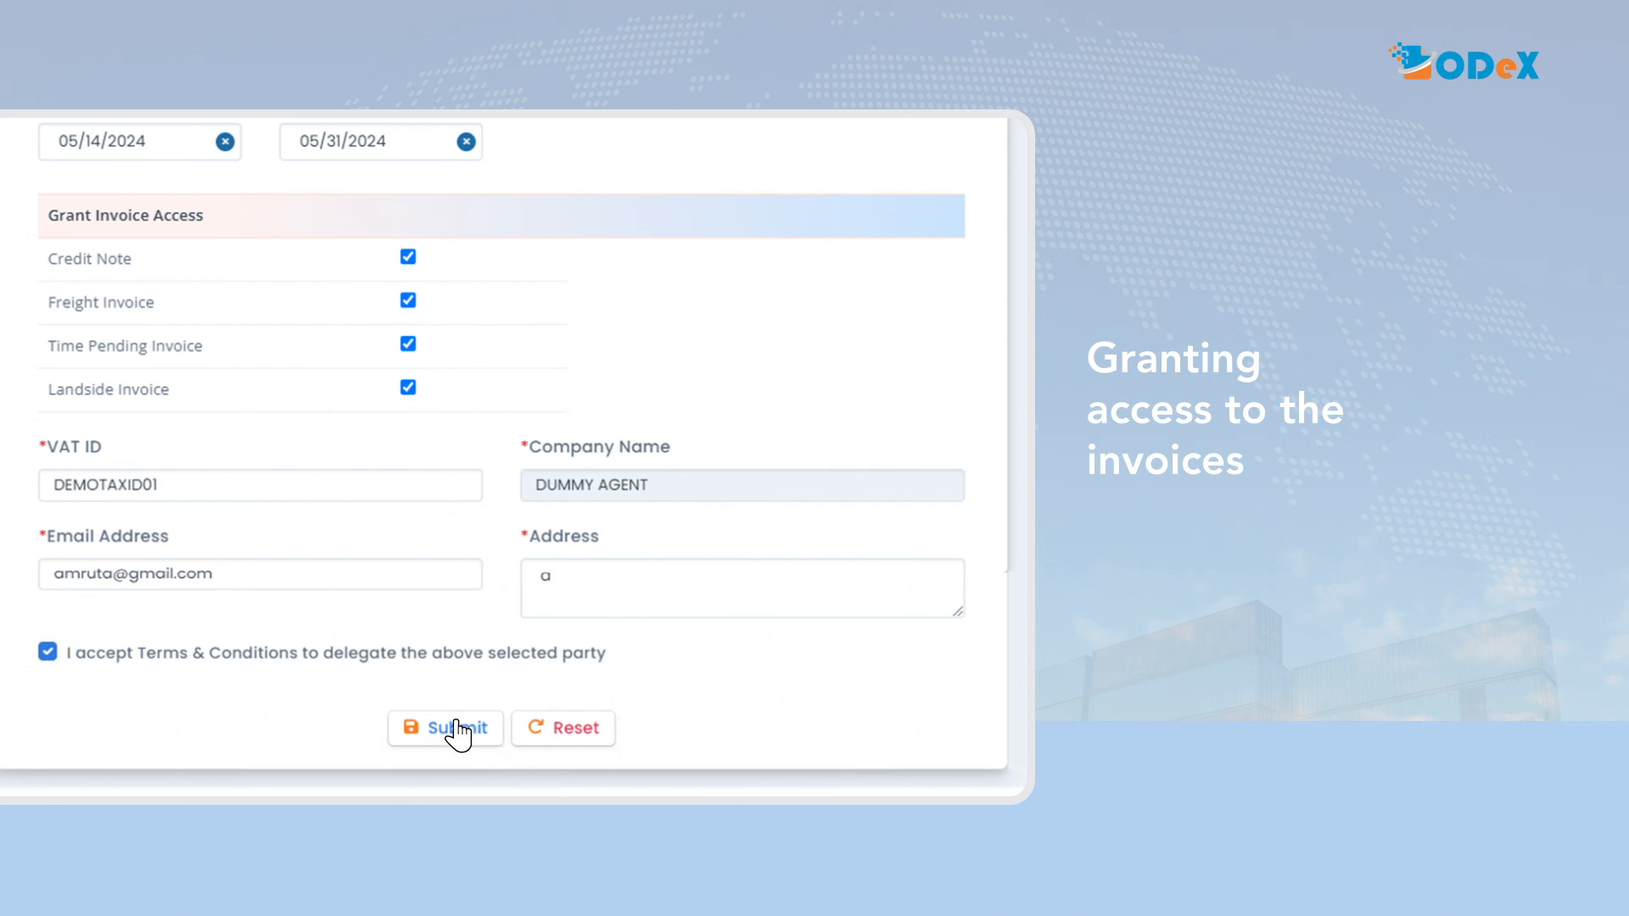
left_click(445, 728)
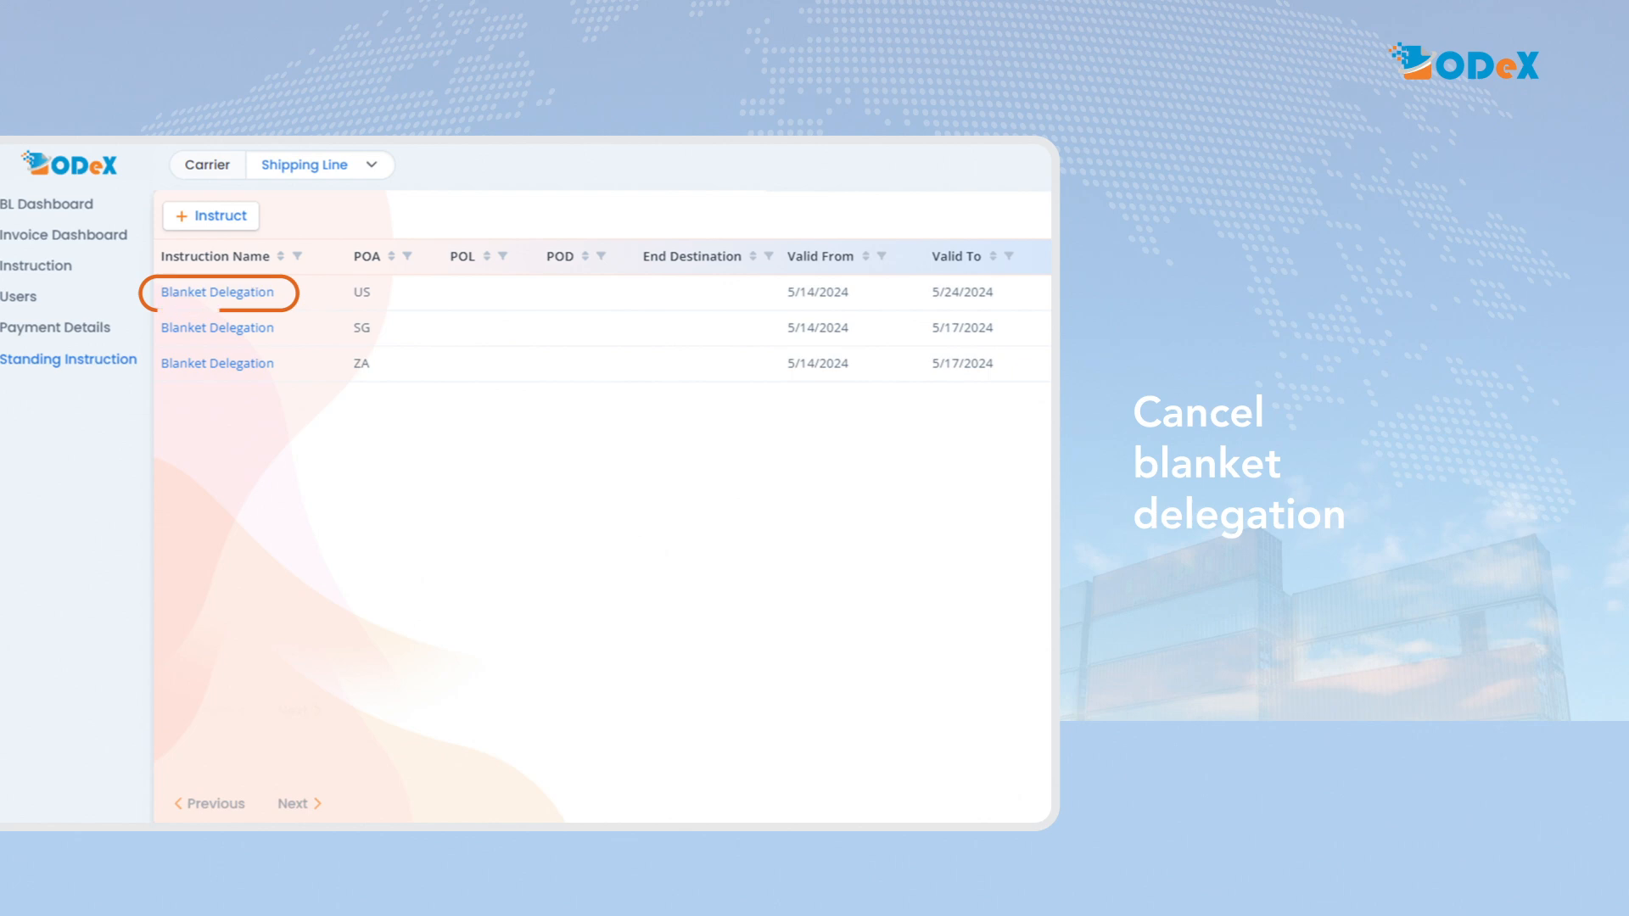
Step: Cancel the US Blanket Delegation from its details so its status reads Cancelled
left_click(216, 292)
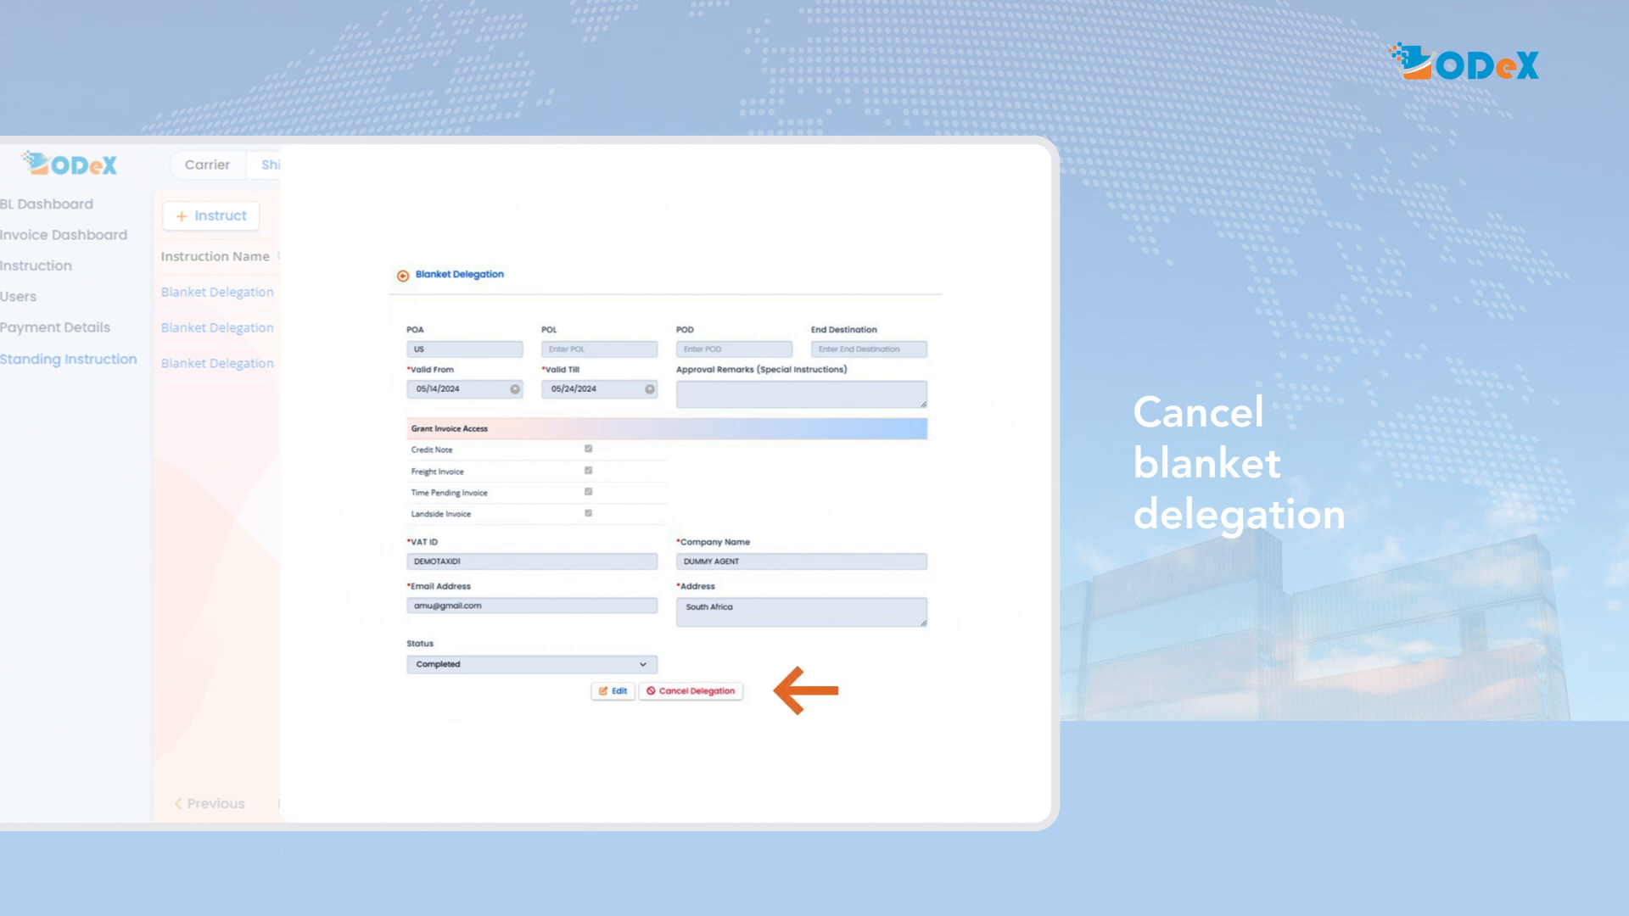
left_click(690, 690)
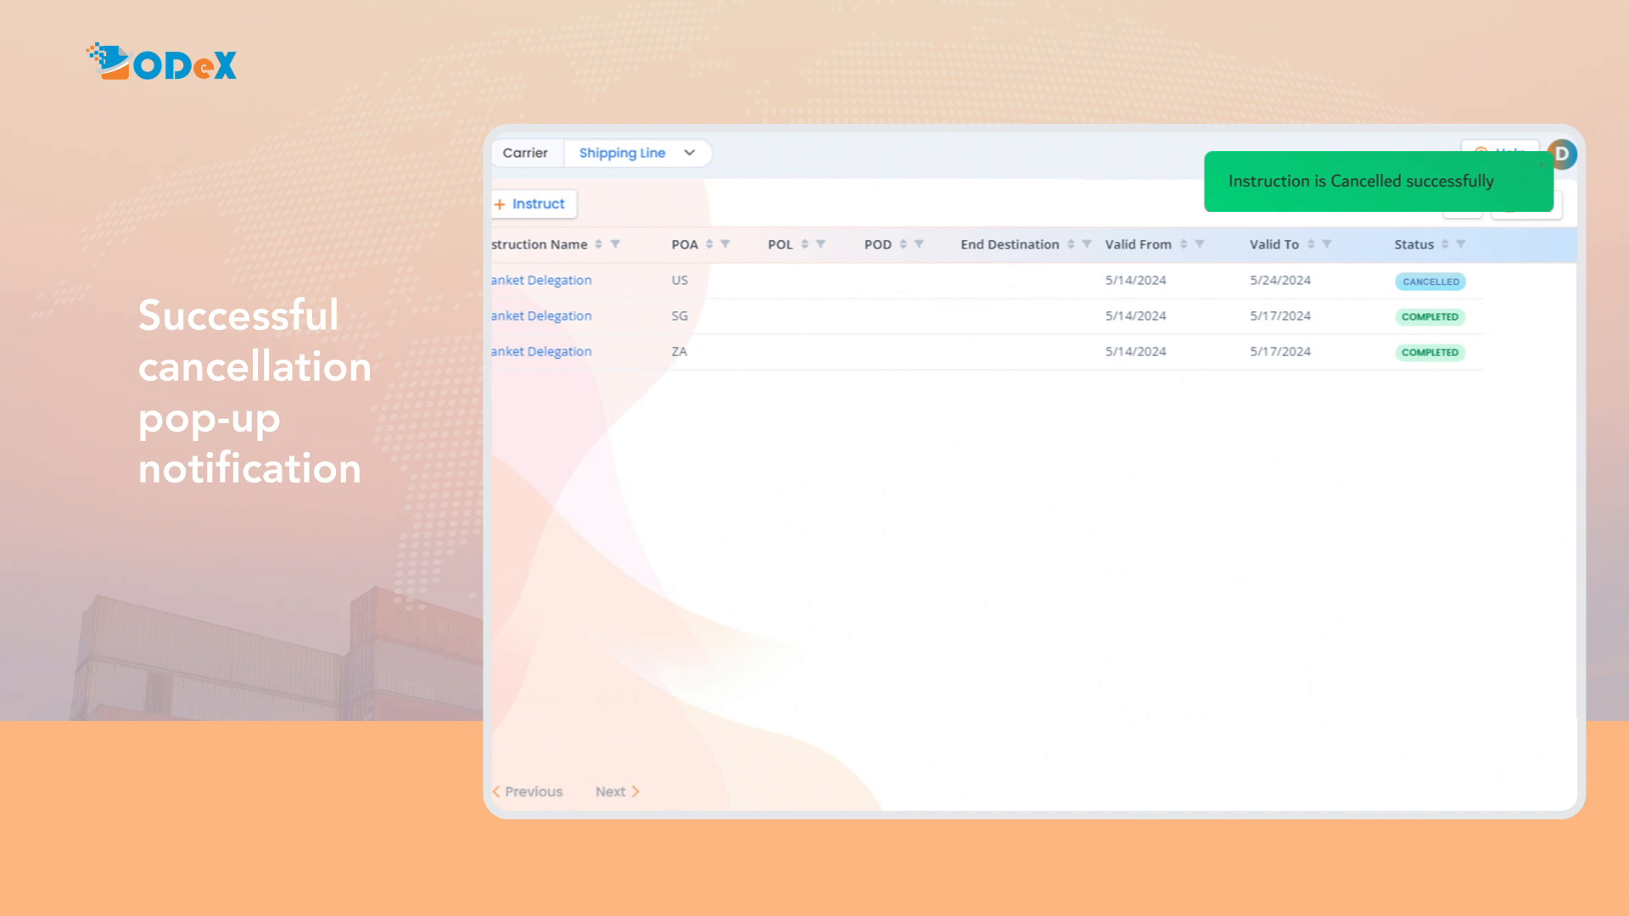
scroll("down", 3)
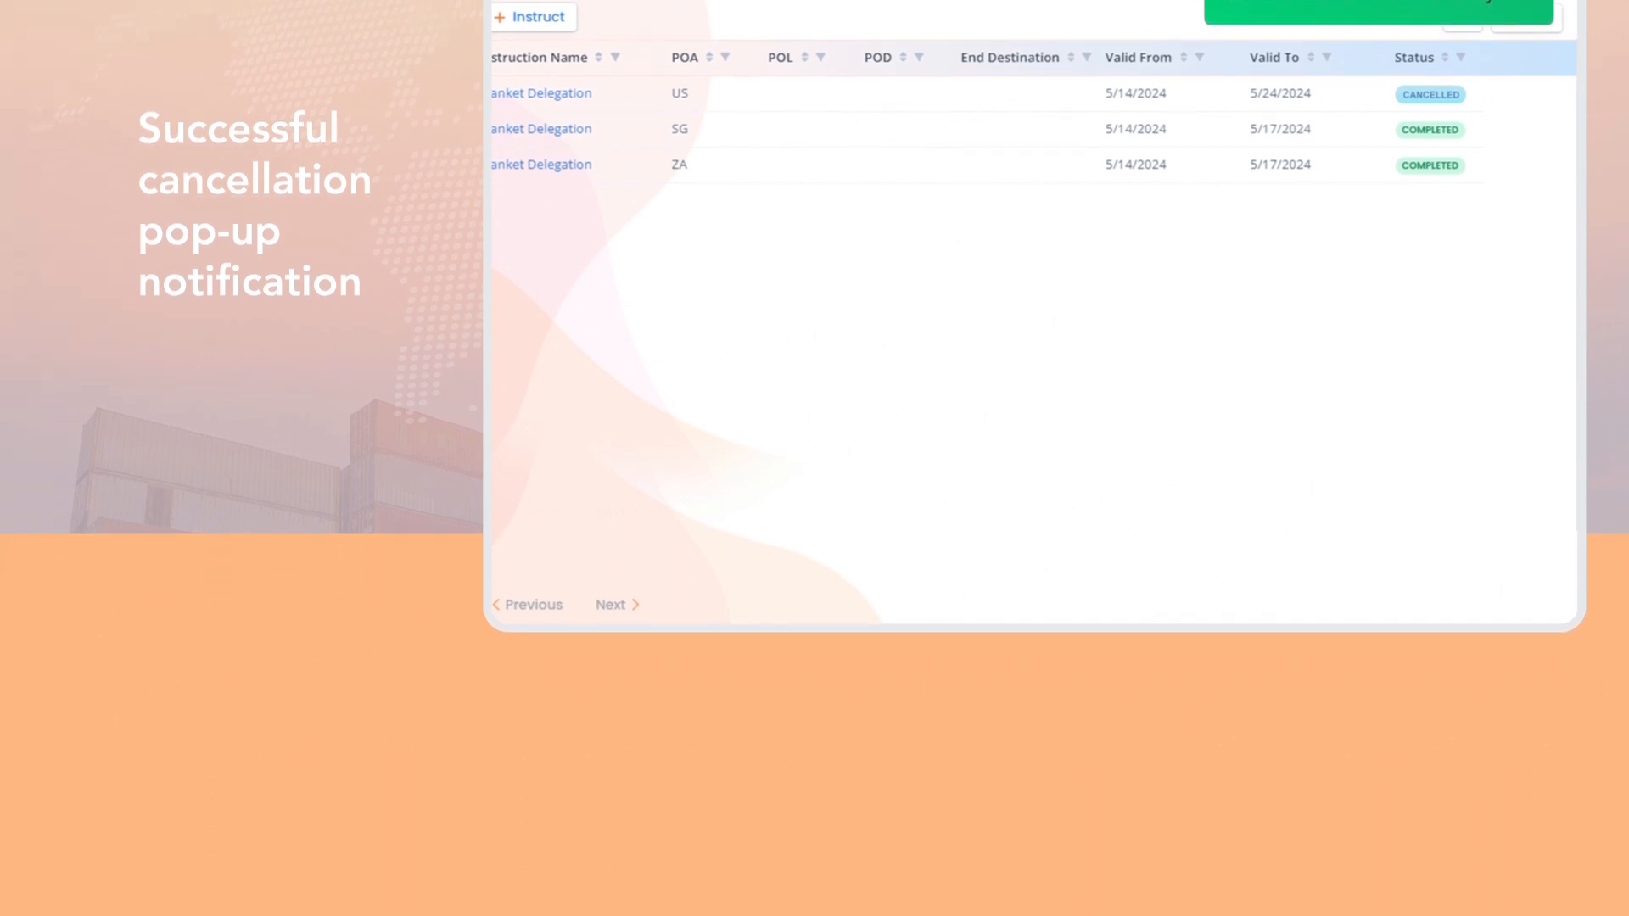